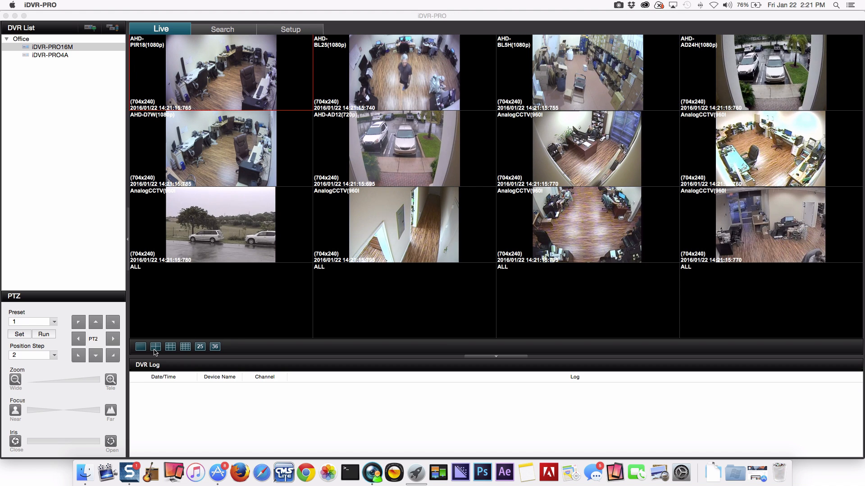
Switch the live view to the 4-split layout showing four cameras in a 2×2 grid
click(156, 345)
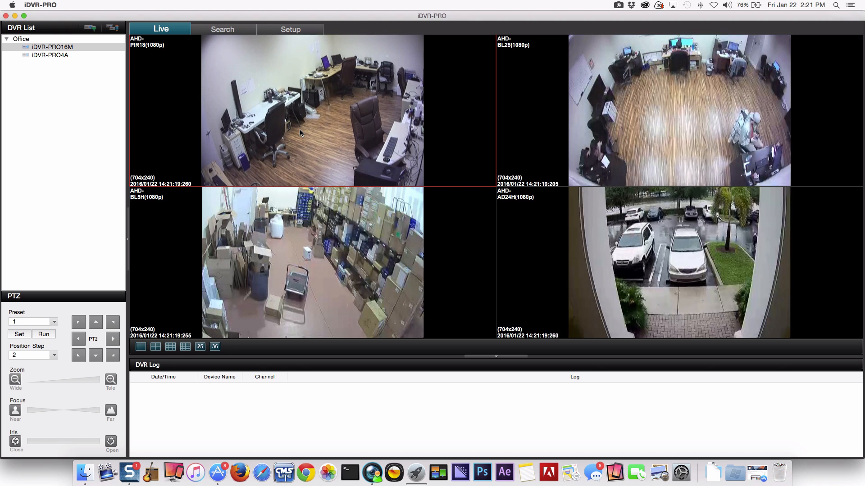
Maximize the live video area to fill the window, then return to the 16-split camera grid
double_click(312, 110)
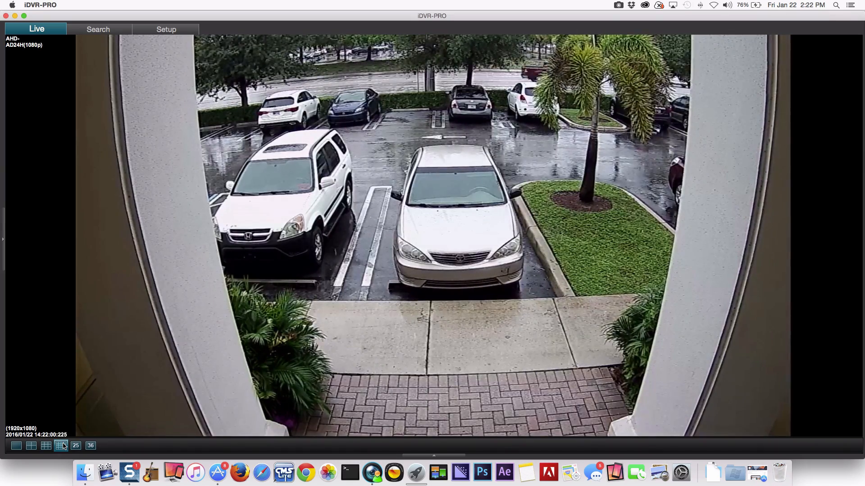
click(60, 445)
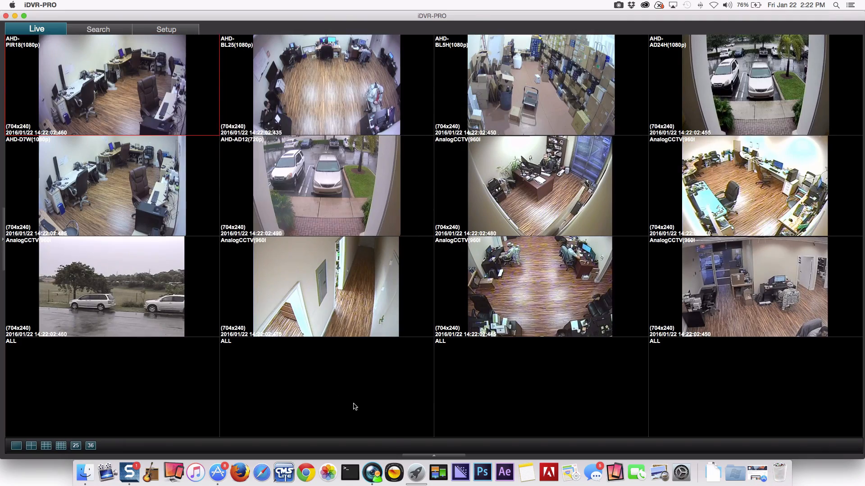